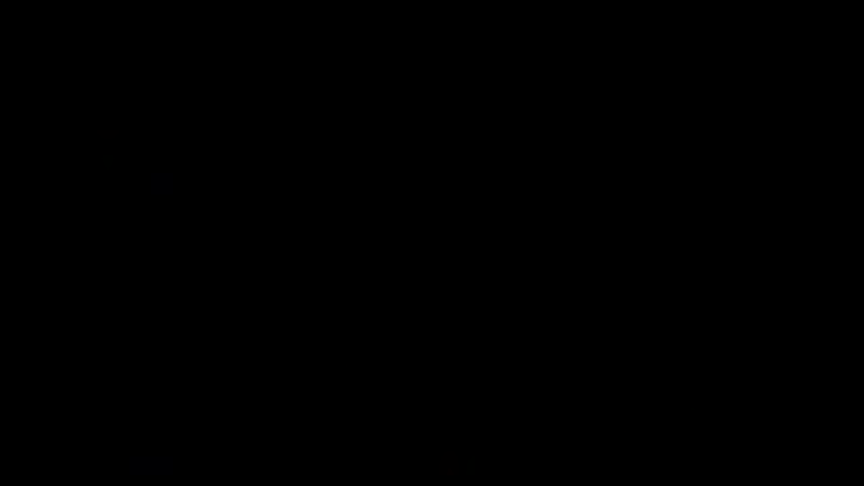
# - Show Safari's favourites page, close the Safari window, and bring up the Spark inbox
pyautogui.click(157, 467)
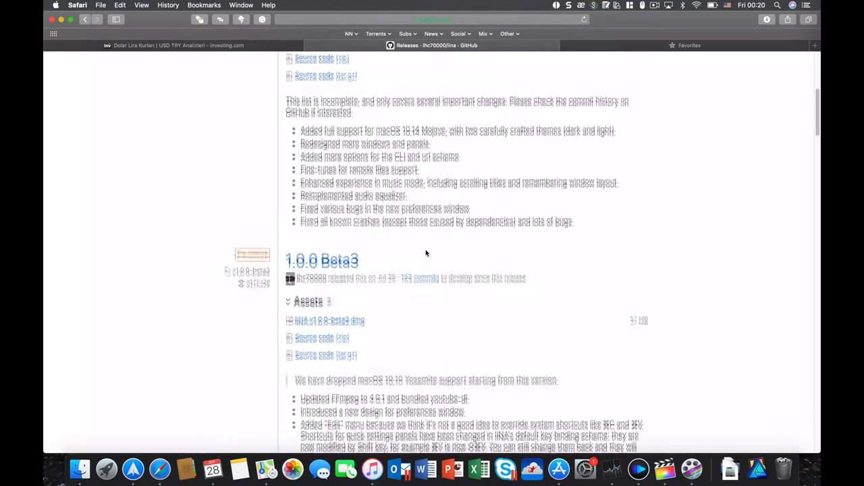
pyautogui.click(815, 46)
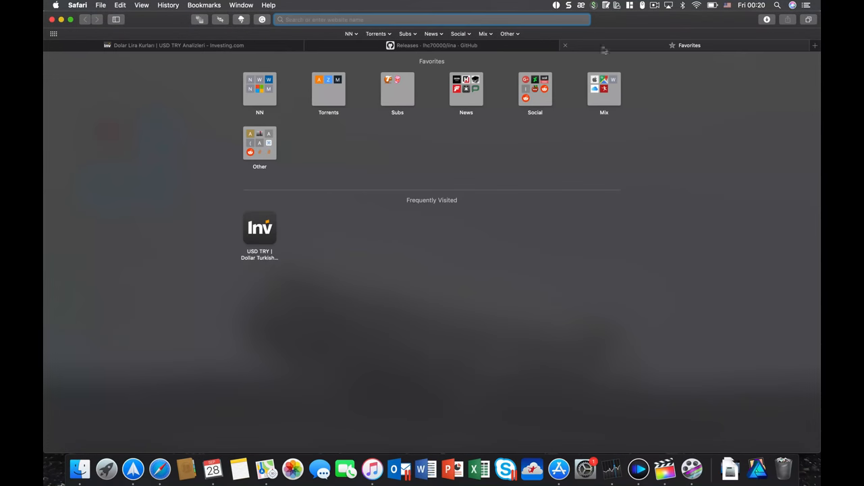
pyautogui.click(438, 46)
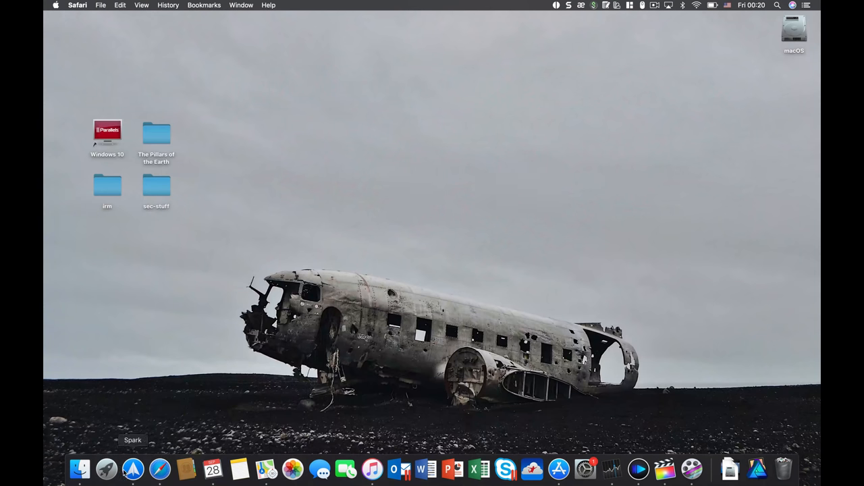
pyautogui.click(134, 466)
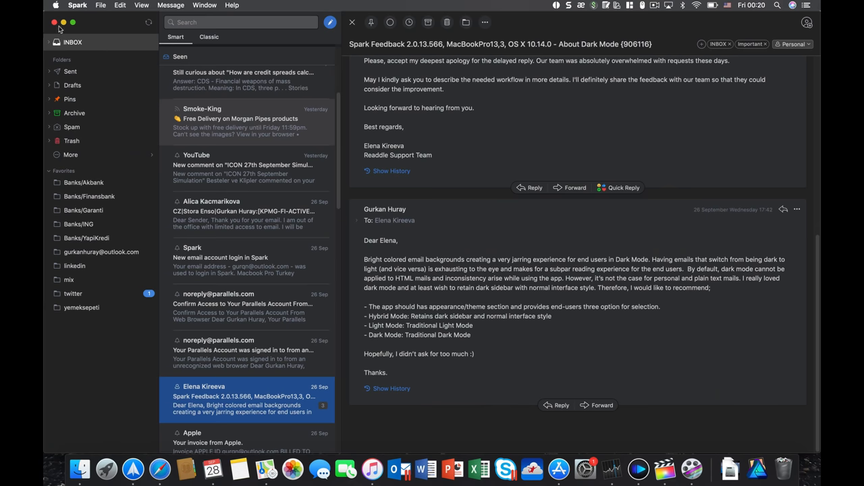
# - Open Launchpad and expand the Other folder of utilities like Terminal and Activity Monitor
pyautogui.click(105, 467)
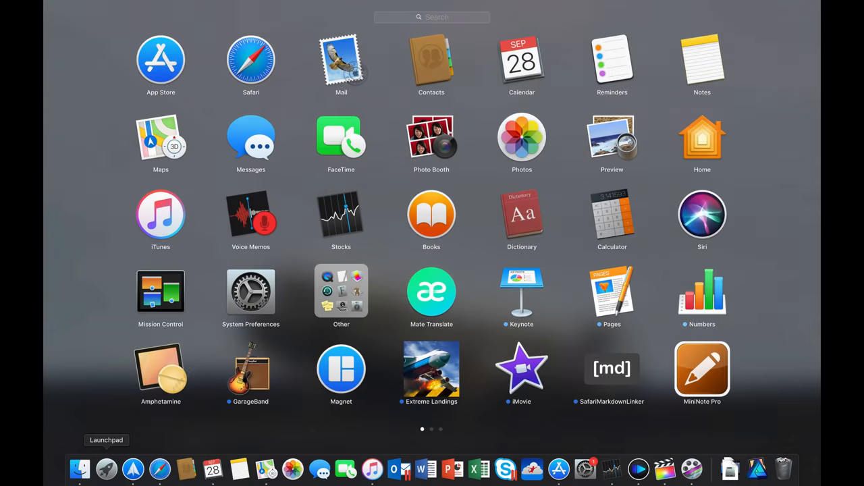
pyautogui.click(340, 291)
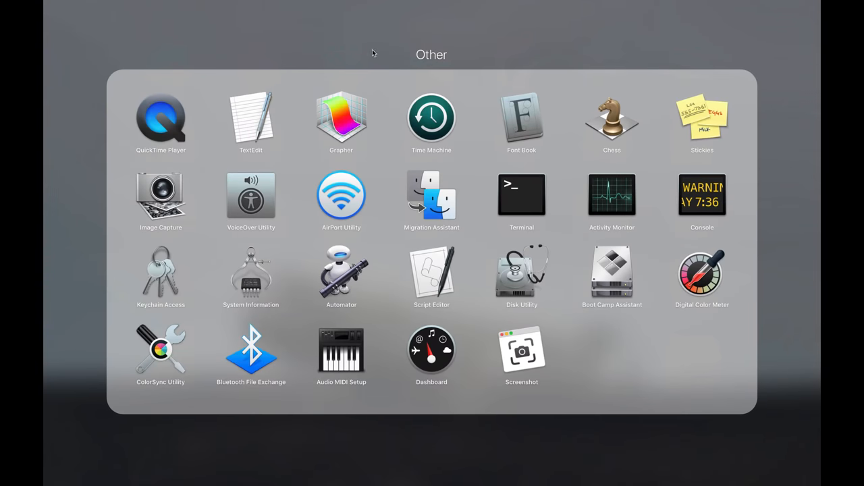
pyautogui.moveTo(468, 28)
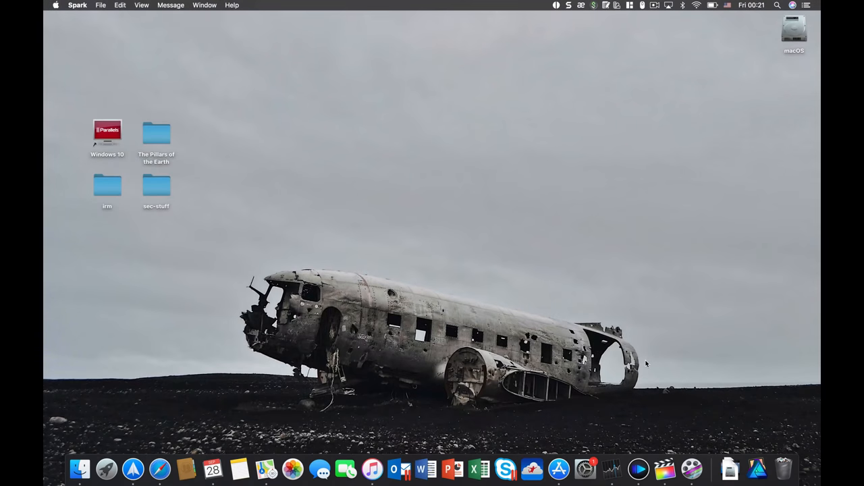
# - Launch IINA, browse its UI and General preference panes, then quit IINA
pyautogui.click(642, 469)
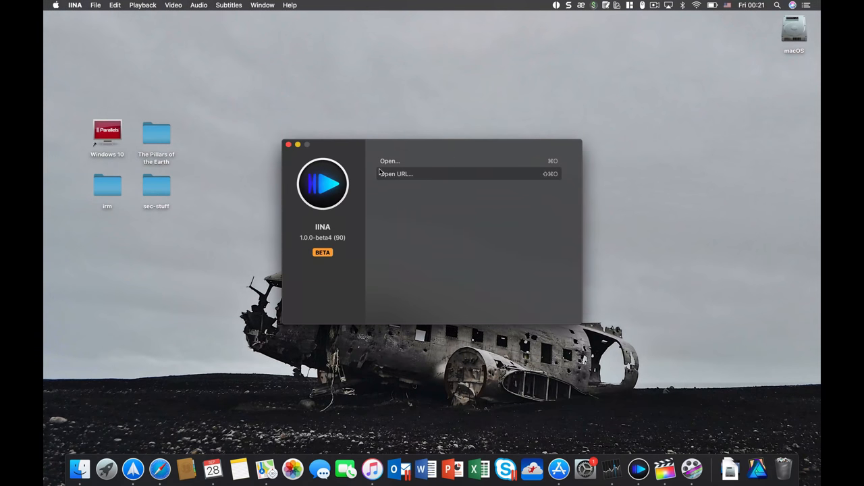
pyautogui.click(73, 6)
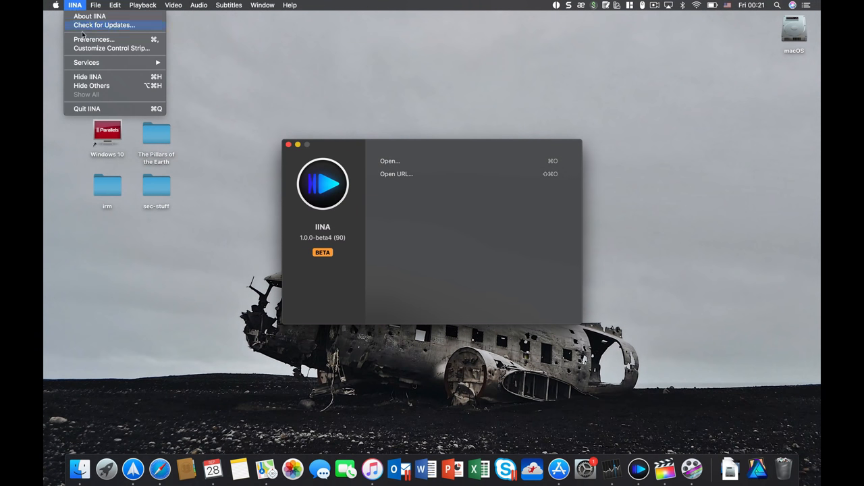
pyautogui.click(94, 38)
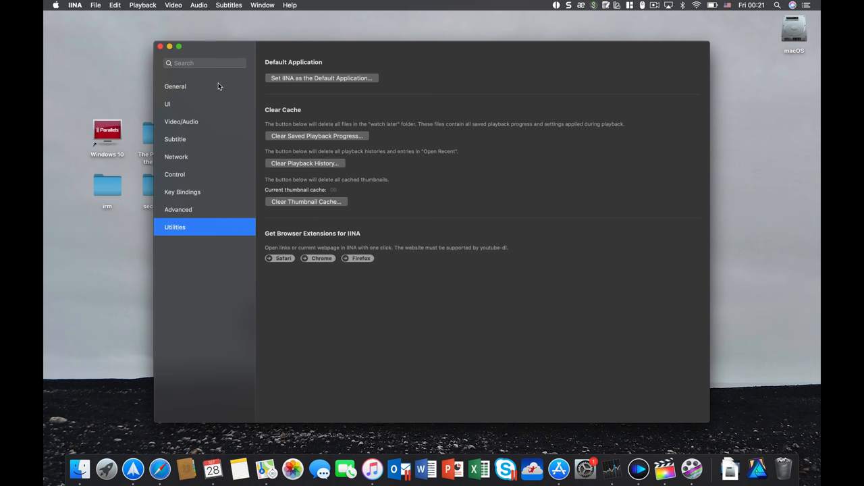
pyautogui.click(168, 102)
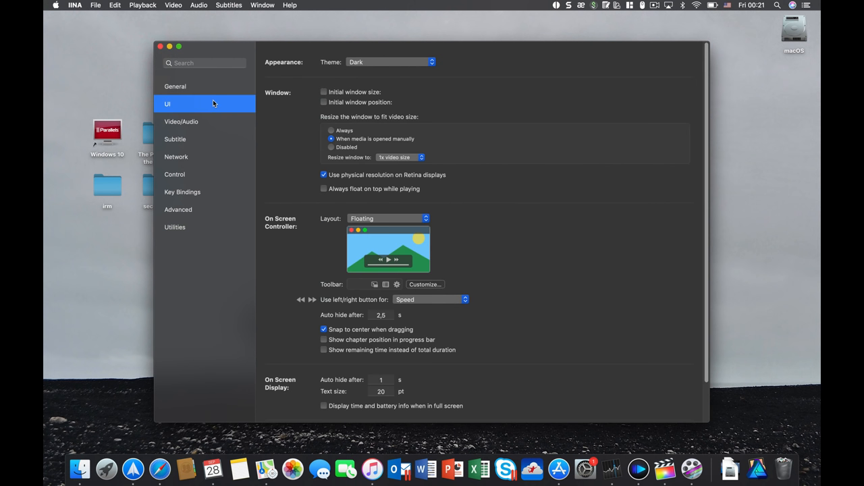
pyautogui.click(176, 87)
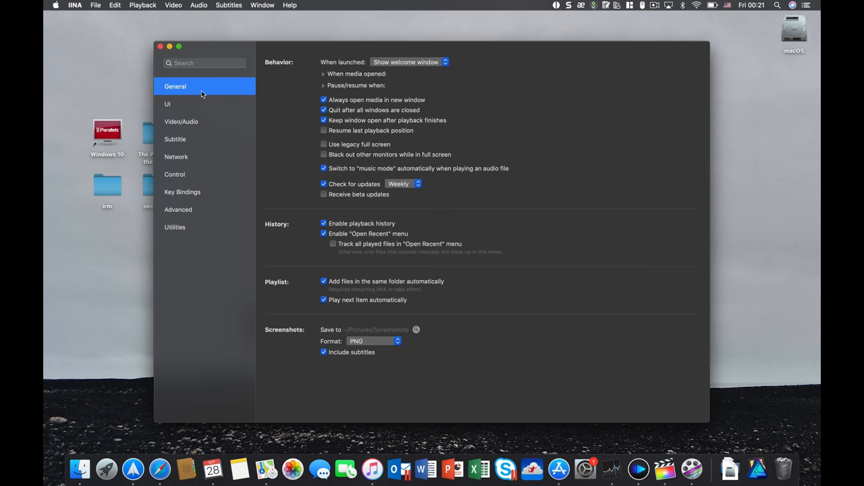
pyautogui.click(324, 73)
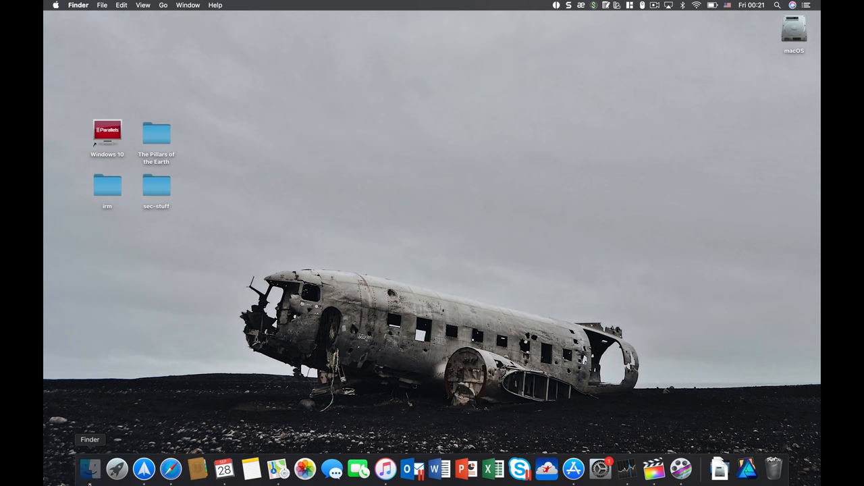
pyautogui.click(89, 470)
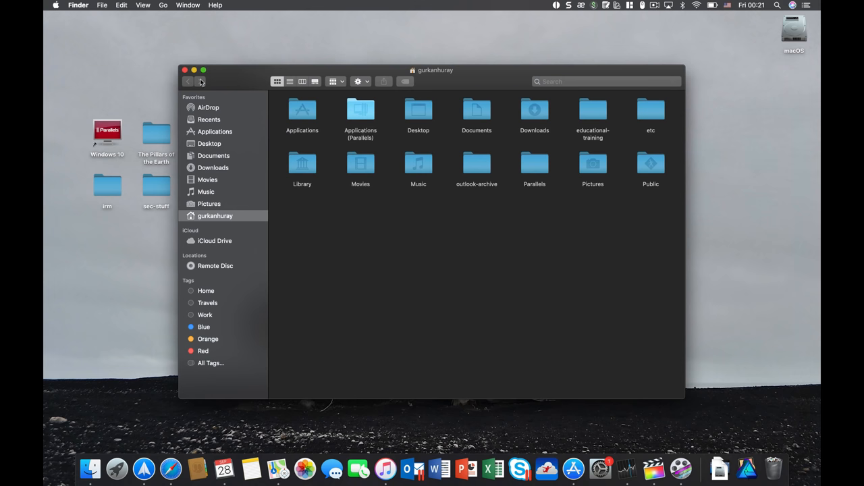
pyautogui.click(185, 71)
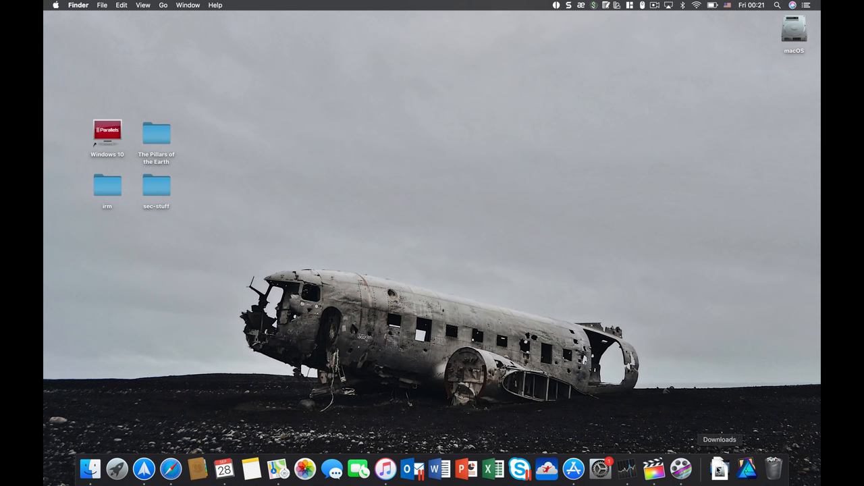
pyautogui.click(718, 468)
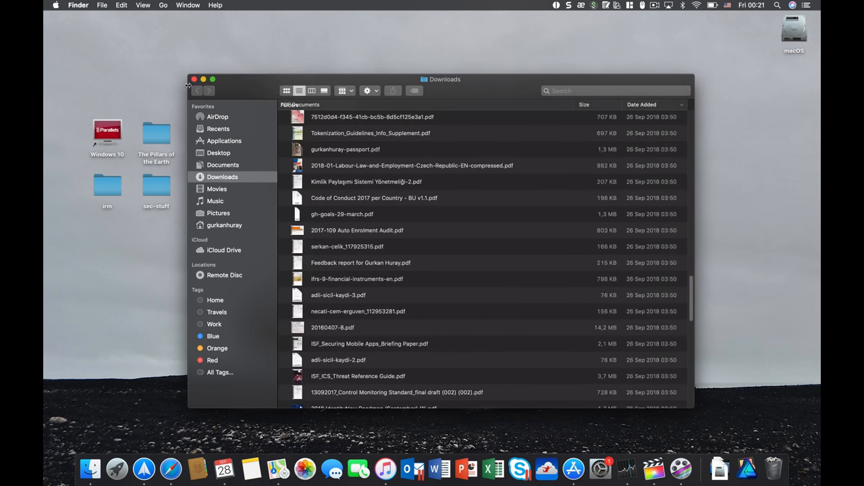
pyautogui.click(194, 90)
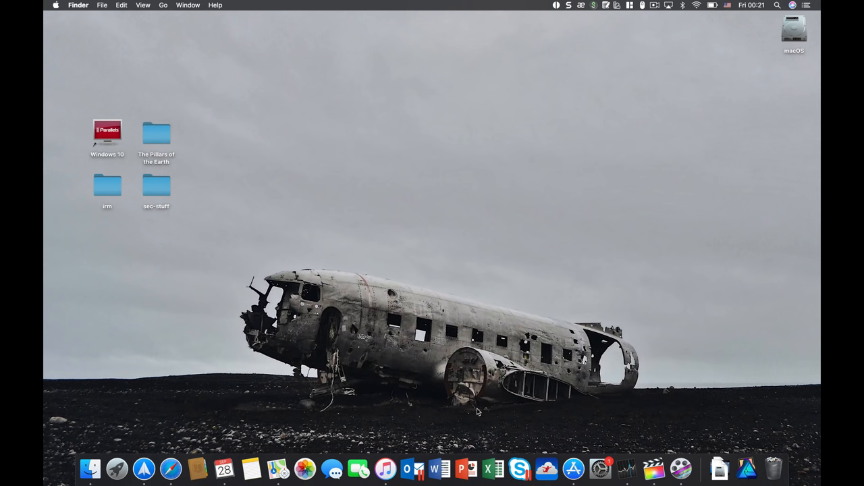
pyautogui.moveTo(625, 466)
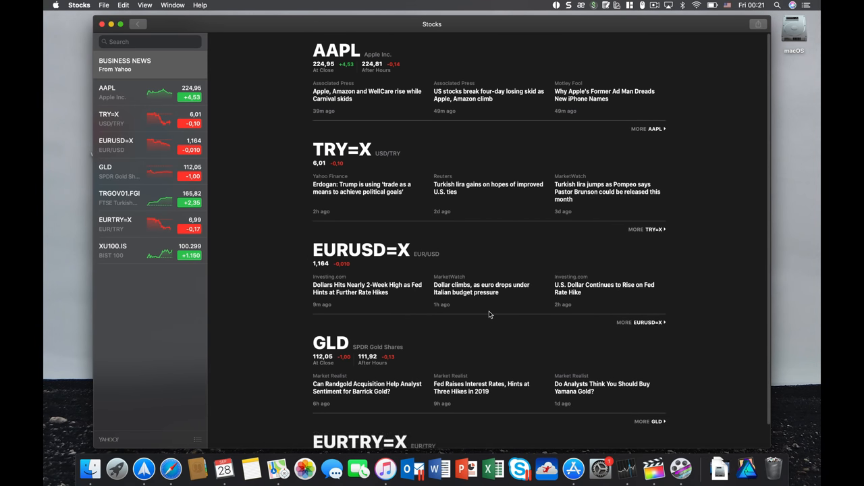
# - Scroll the Stocks news list for the tracked tickers, then switch to the iTunes library
pyautogui.scroll(-3)
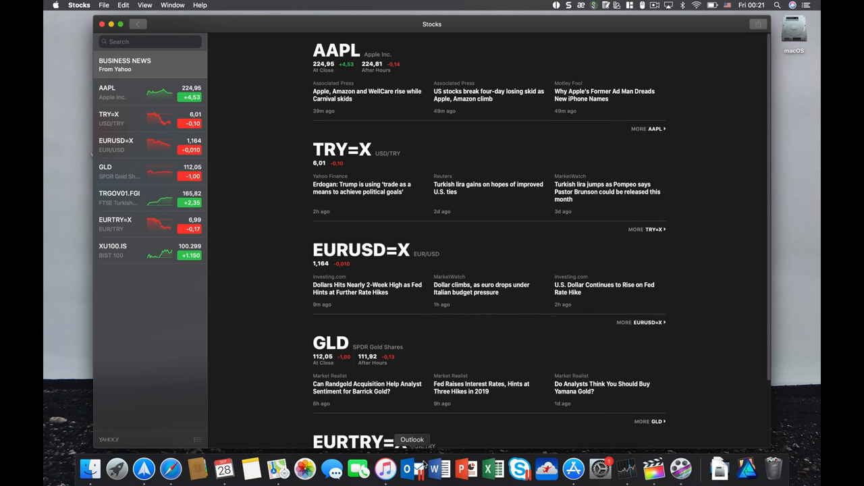
pyautogui.click(386, 467)
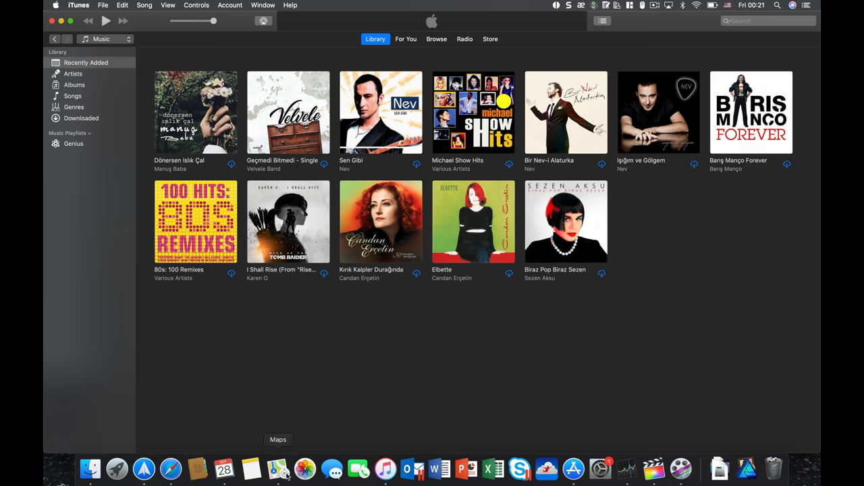
# - Leave iTunes' Recently Added albums for Calendar's September 2018 month view
pyautogui.click(278, 467)
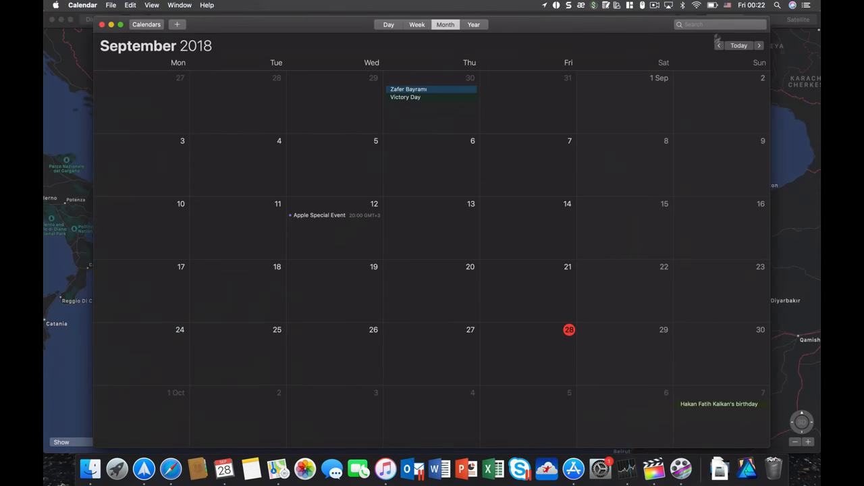
pyautogui.click(792, 6)
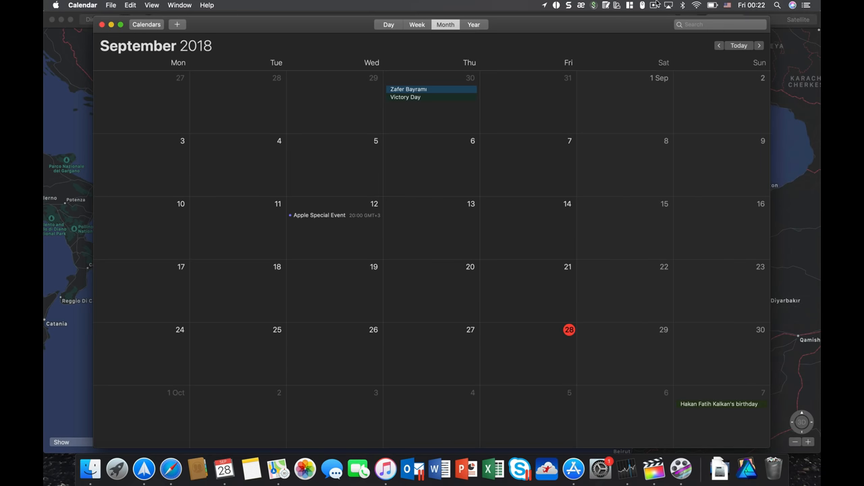
pyautogui.click(653, 6)
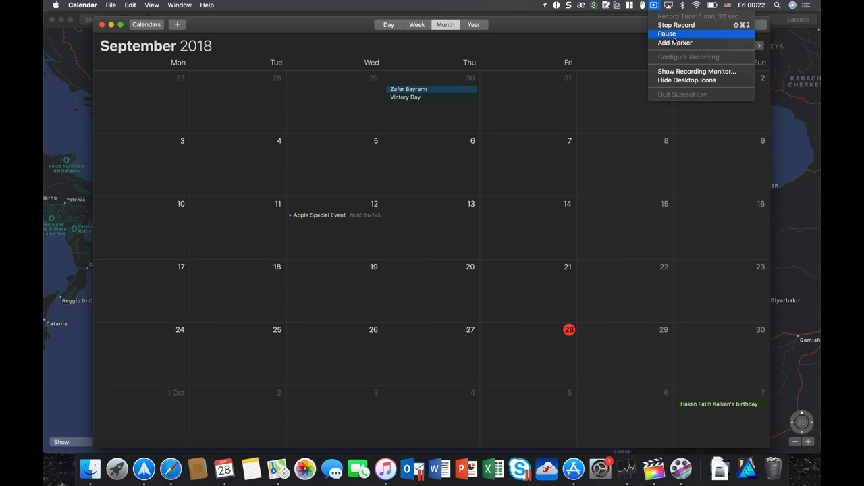